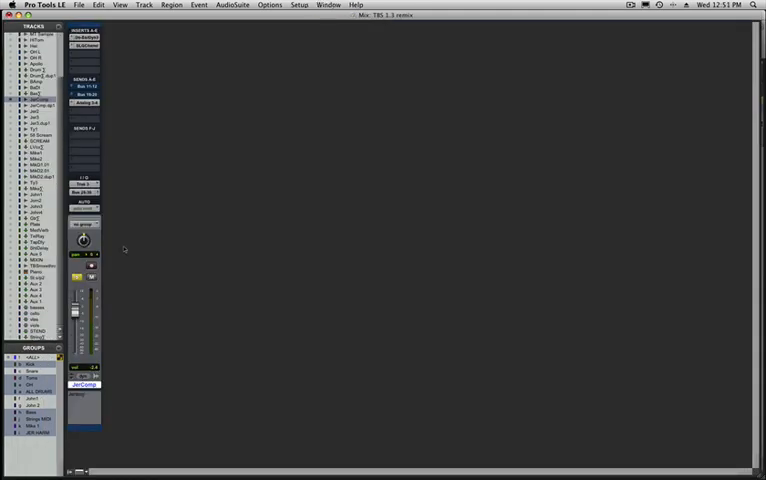
# Show the track's insert plug-in list with the EQ options including EQ 3 7-Band (mono).
pyautogui.click(88, 44)
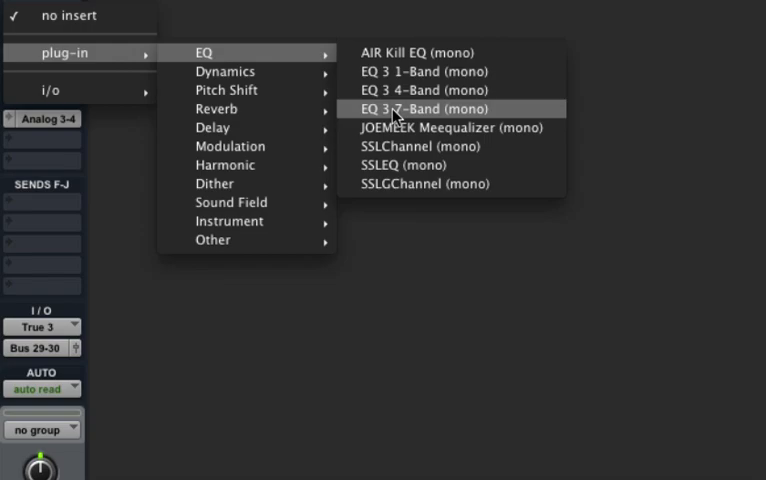
# Insert EQ 3 7-Band (mono) on the track, bringing up its plug-in window.
pyautogui.click(410, 108)
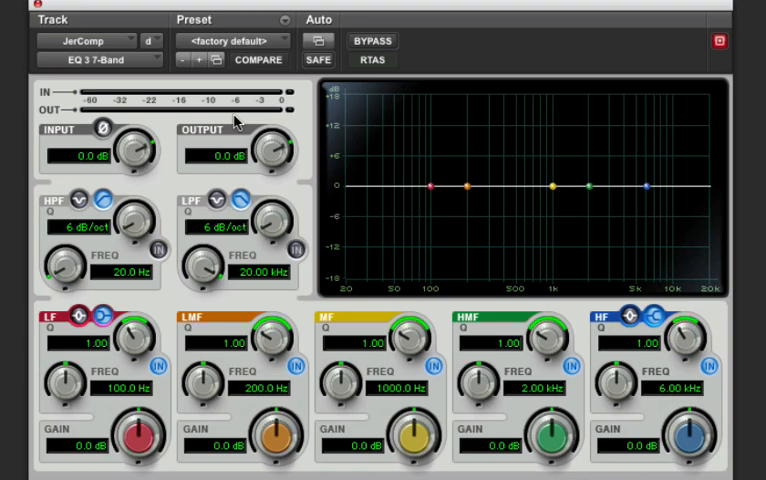
pyautogui.moveTo(230, 178)
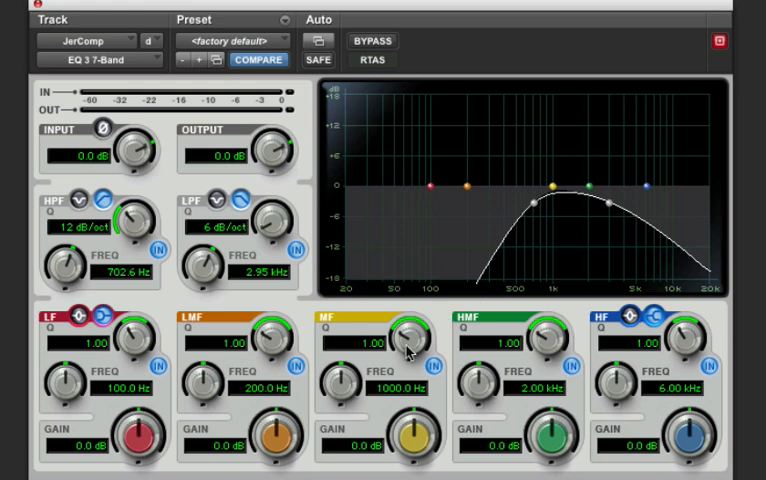
pyautogui.moveTo(404, 436)
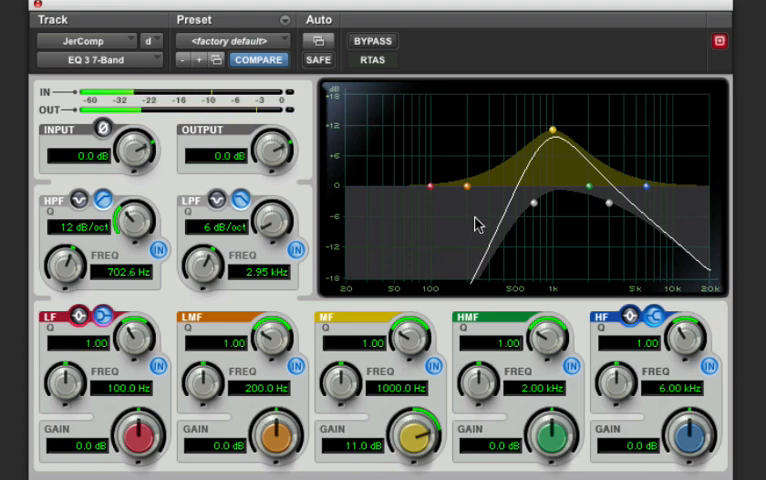
pyautogui.moveTo(392, 50)
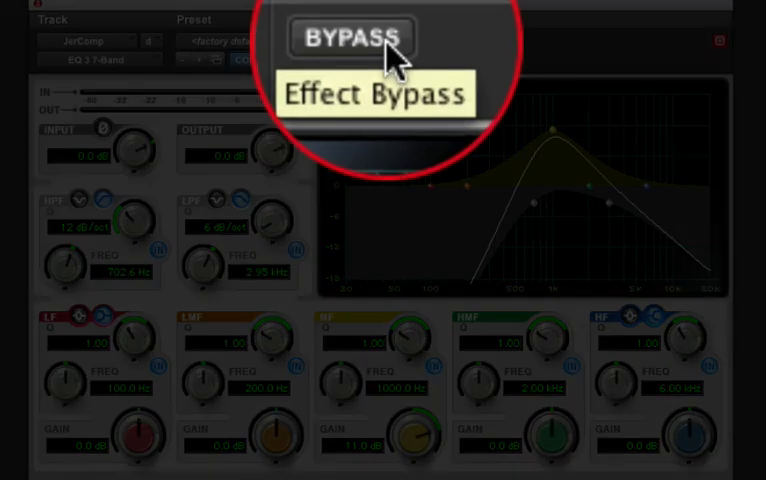
# A/B the EQ with BYPASS several times, leaving the telephone-style filtering bypassed.
pyautogui.click(348, 38)
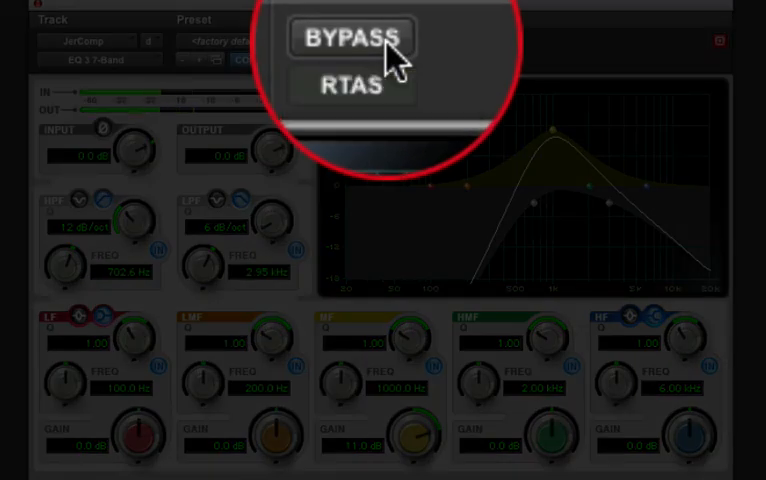
pyautogui.click(354, 38)
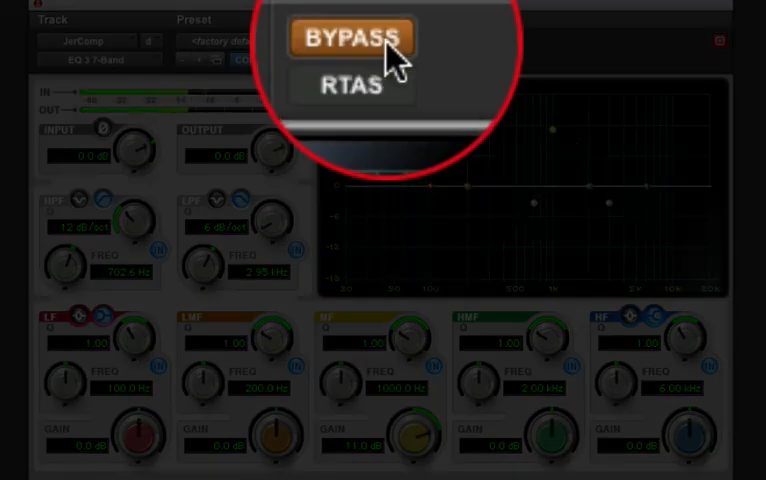
pyautogui.click(352, 36)
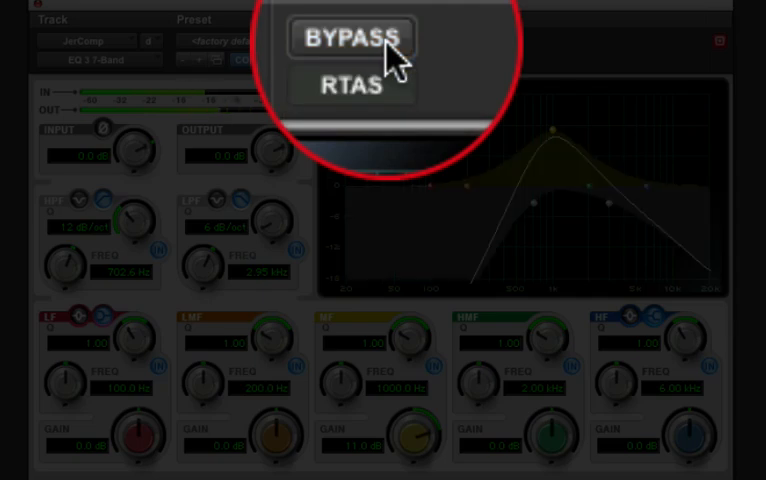
pyautogui.click(352, 38)
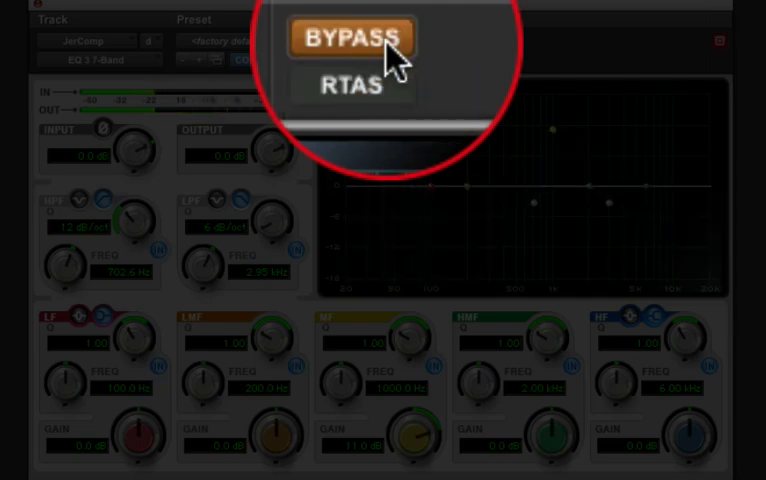